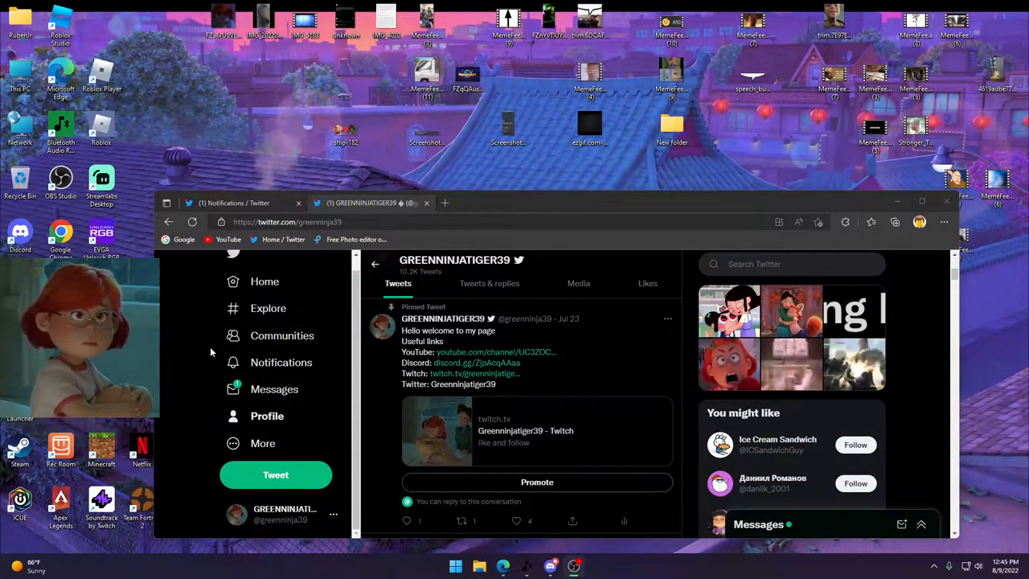
Scroll the GREENNINJATIGER39 timeline down past the pinned tweet to the Kung Fu image tweet
scroll(down, 3)
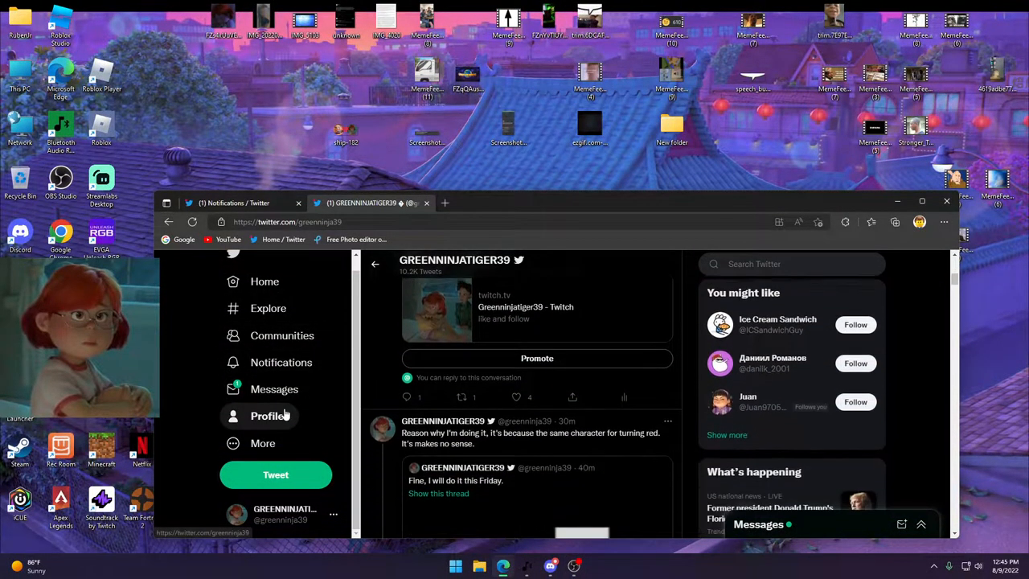
scroll(down, 3)
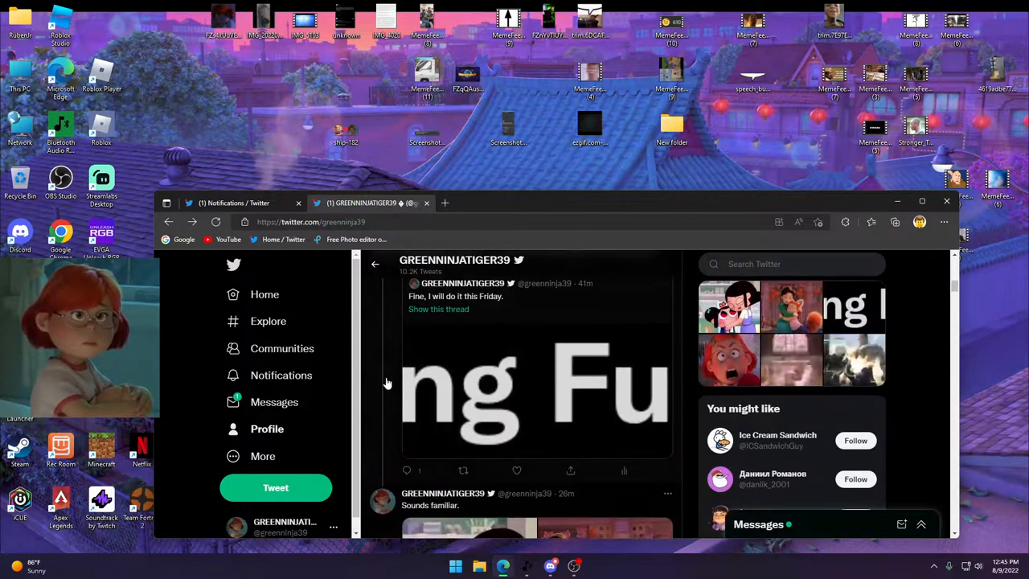
click(537, 382)
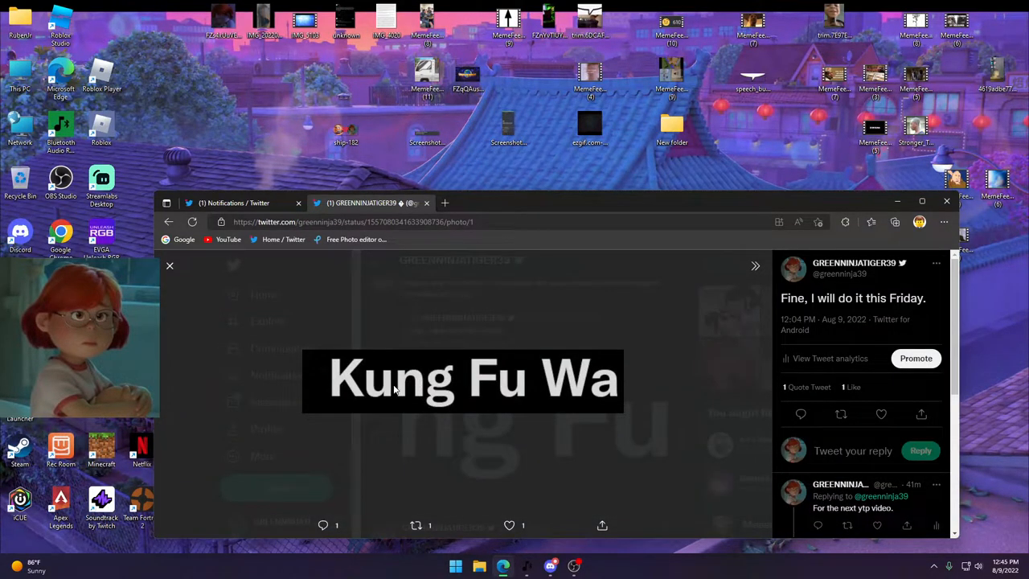
mouse_move(753, 352)
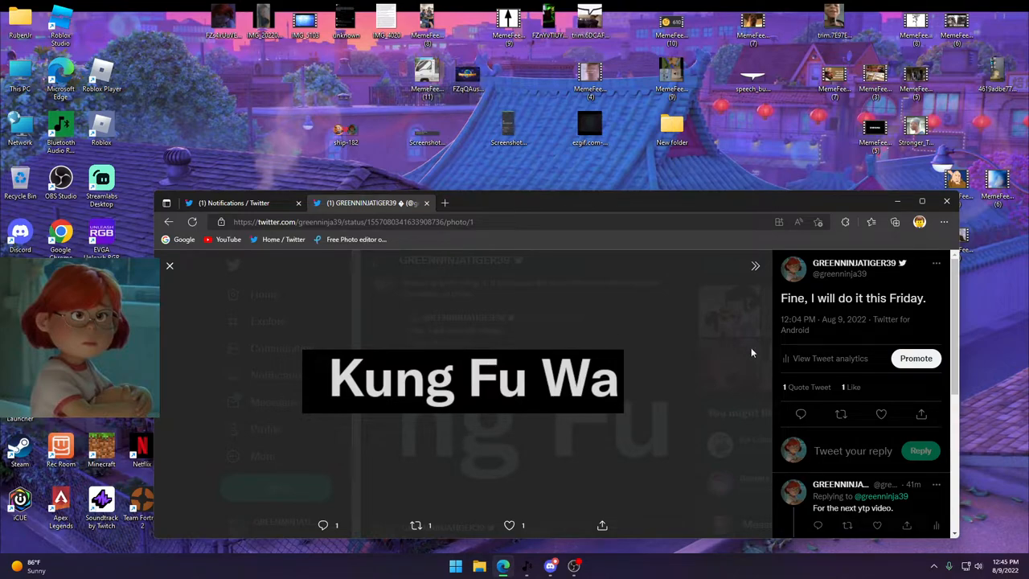
mouse_move(640, 460)
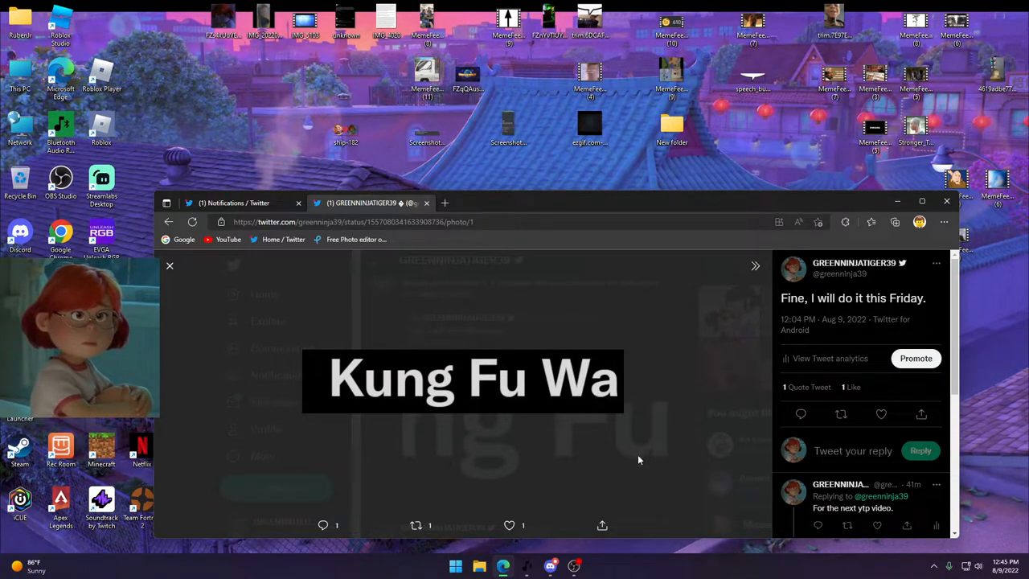
mouse_move(678, 470)
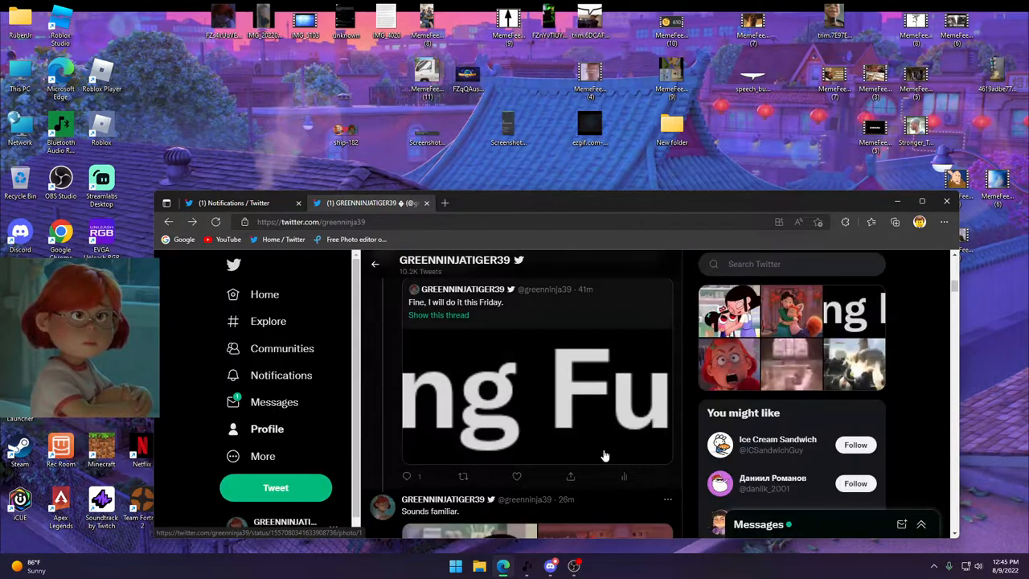
Scroll down to reach the 'Sounds familiar.' tweet with the two similar cartoon characters
scroll(down, 3)
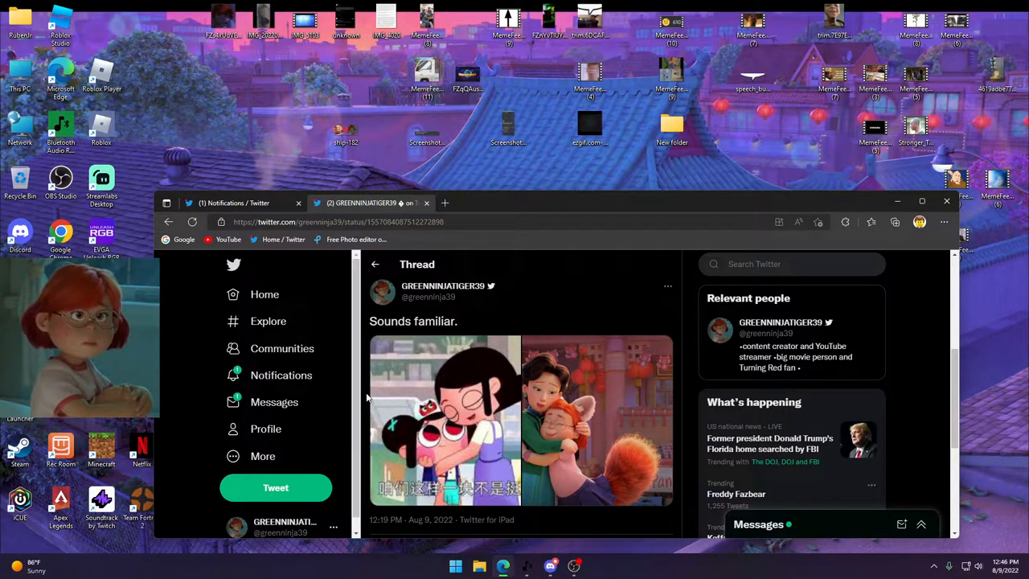
mouse_move(431, 270)
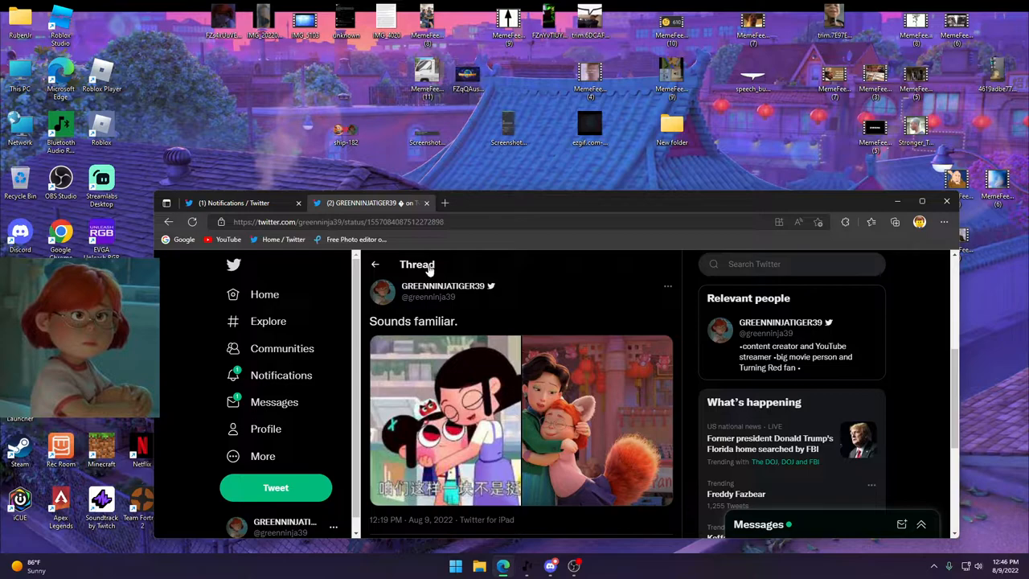
mouse_move(186, 296)
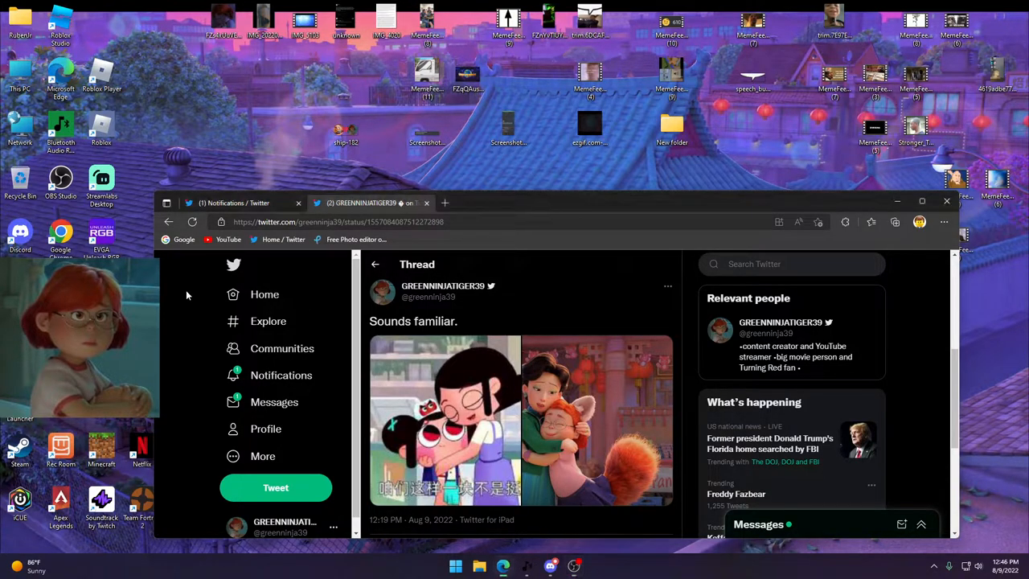
mouse_move(315, 135)
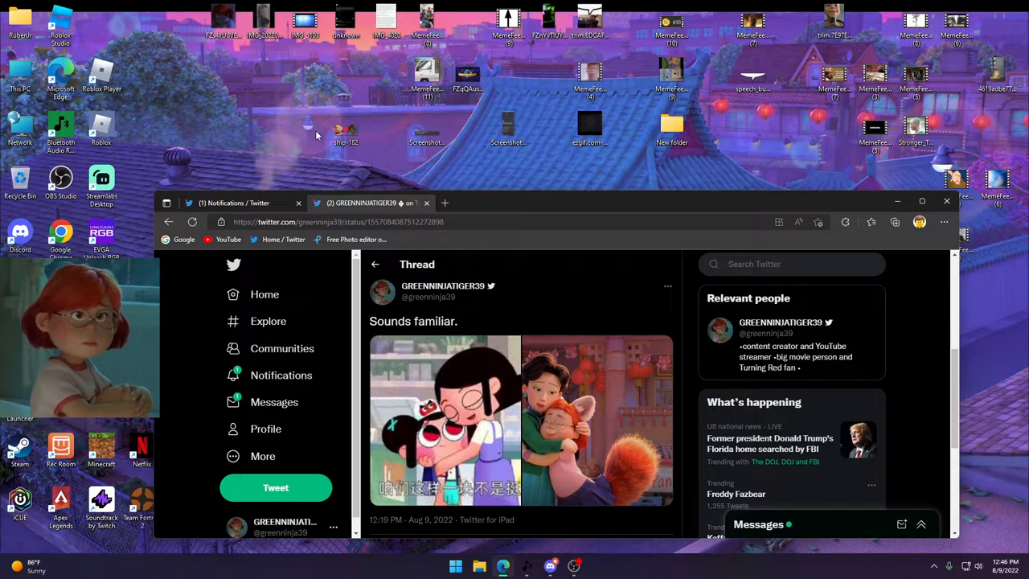
mouse_move(257, 186)
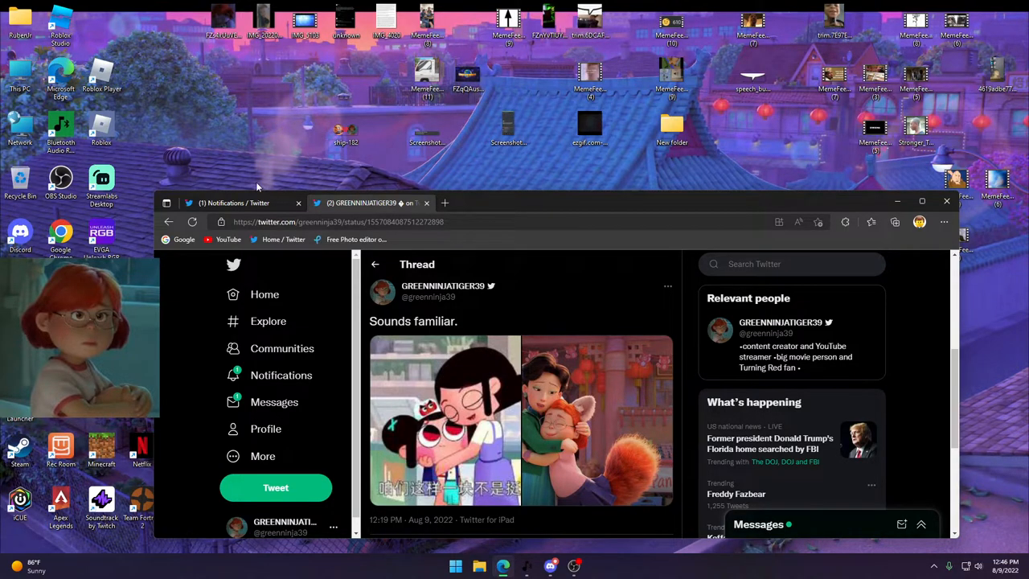
mouse_move(367, 154)
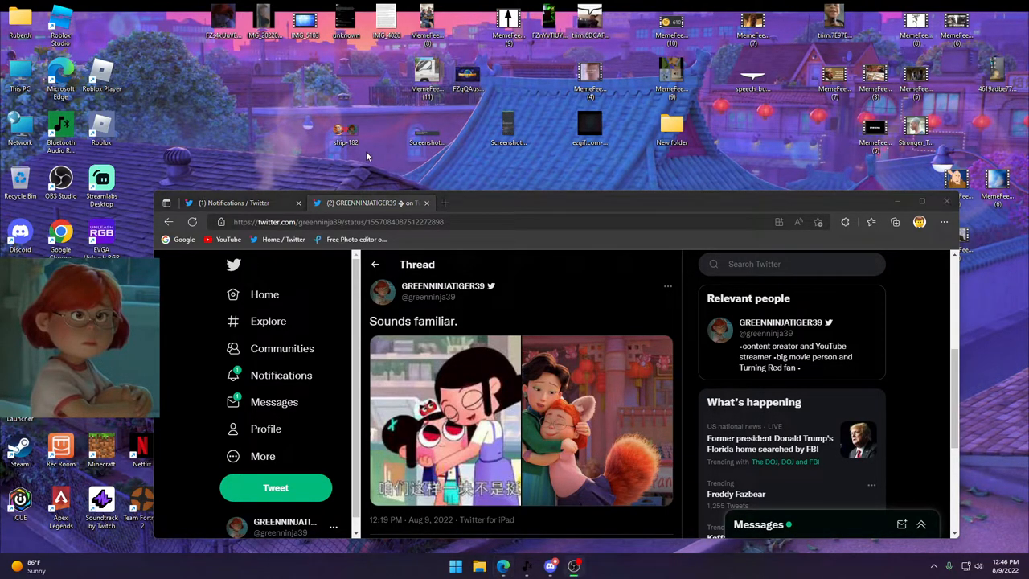